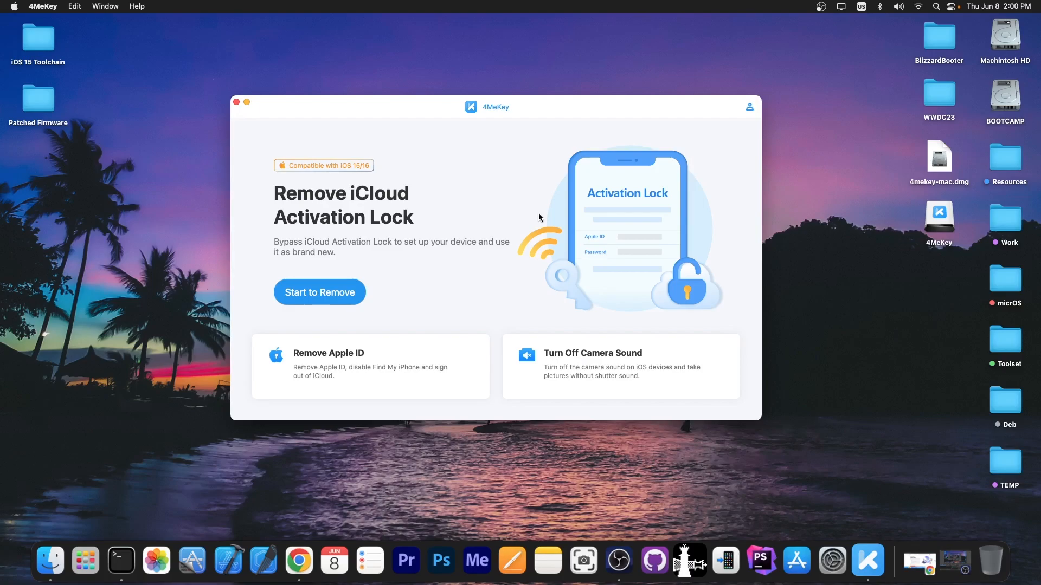
{"action": "mouse_move", "coordinate": [535, 216]}
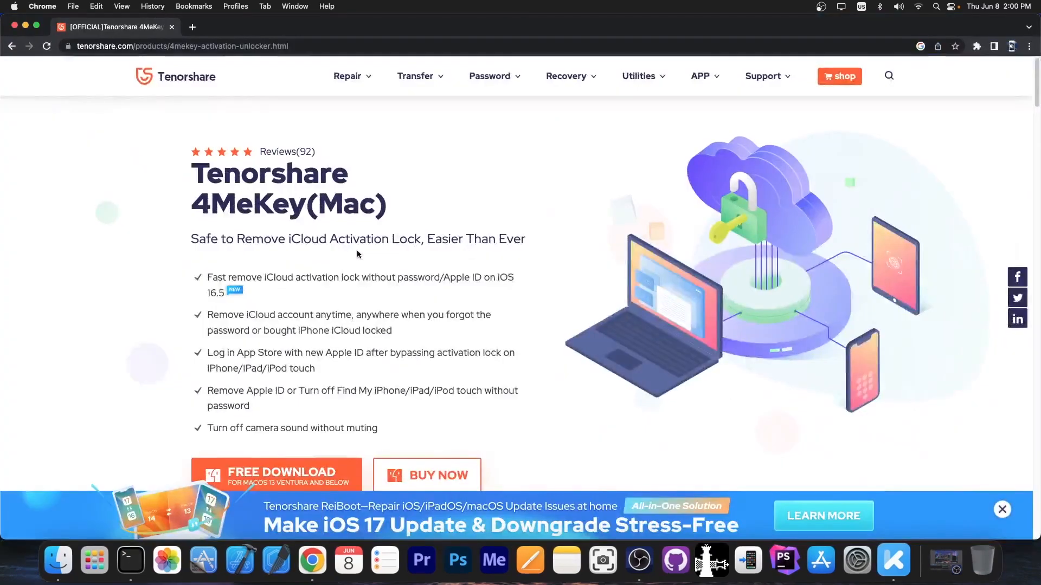
Remove the iPod touch's activation lock in 4MeKey via the disclaimer and DFU guide.
{"action": "scroll", "scroll_direction": "down", "scroll_amount": 3}
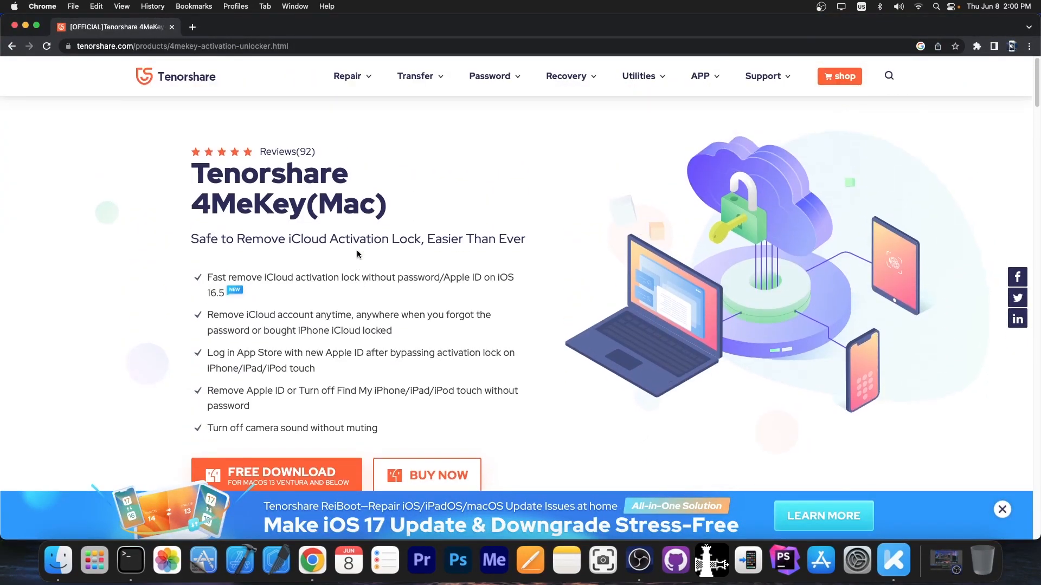
{"action": "mouse_move", "coordinate": [115, 66]}
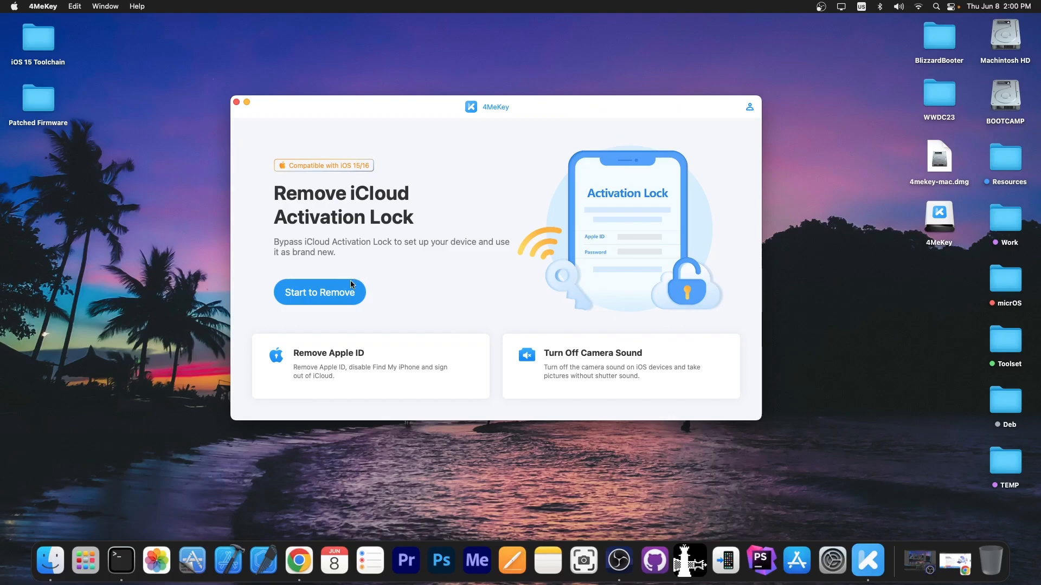
{"action": "left_click", "coordinate": [320, 293]}
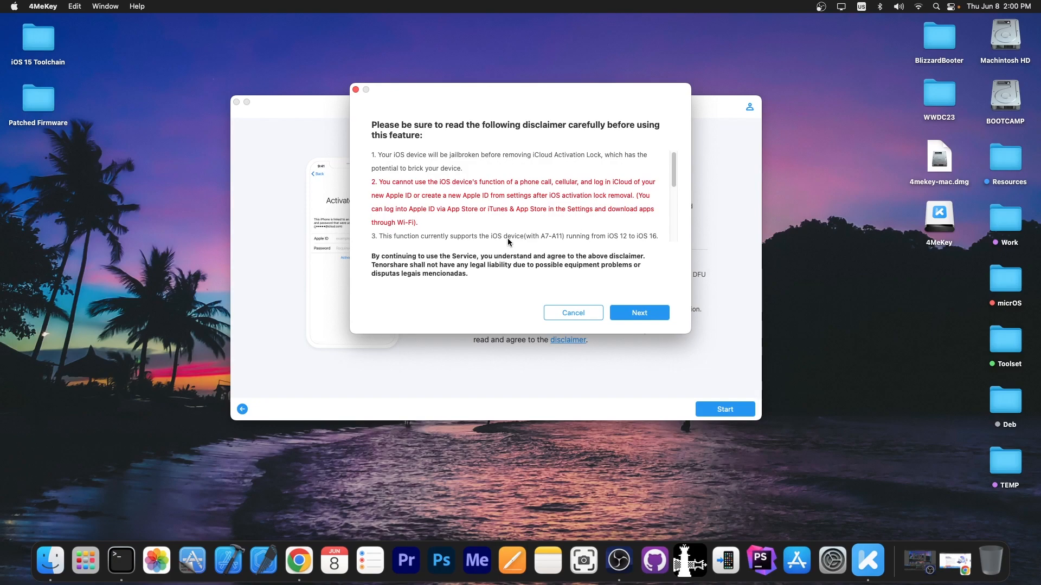
{"action": "mouse_move", "coordinate": [523, 246]}
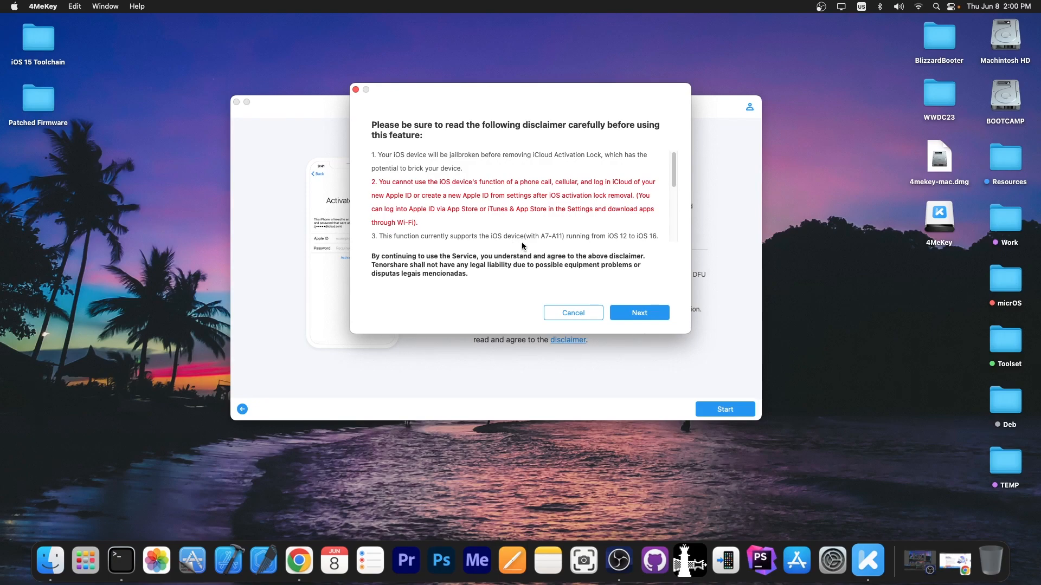
{"action": "left_click", "coordinate": [638, 313]}
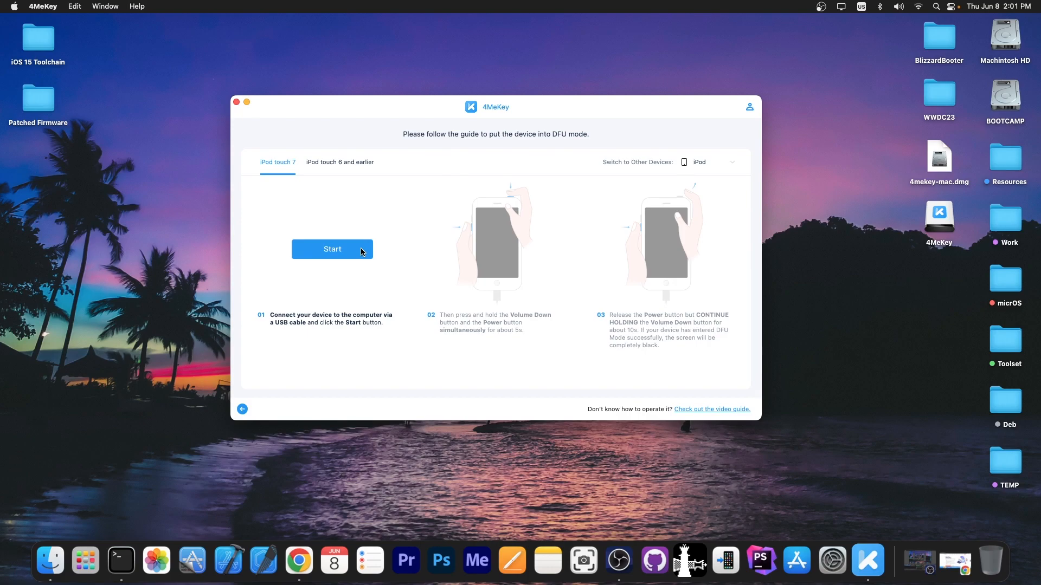
{"action": "left_click", "coordinate": [332, 249]}
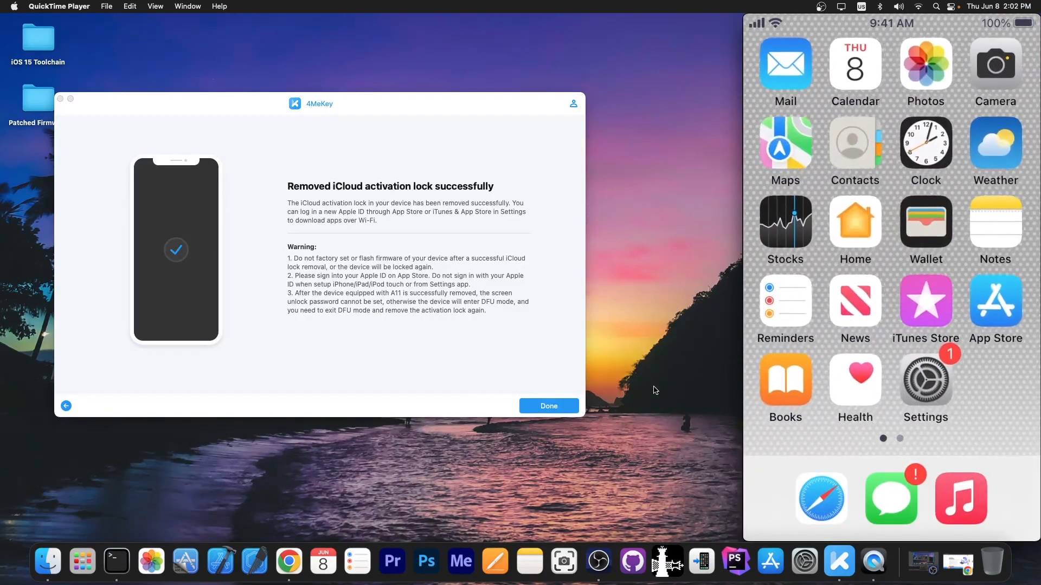
Finish in 4MeKey, then close the enlarged jailbreak screenshot to return to palera1n's thread.
{"action": "left_click", "coordinate": [549, 405]}
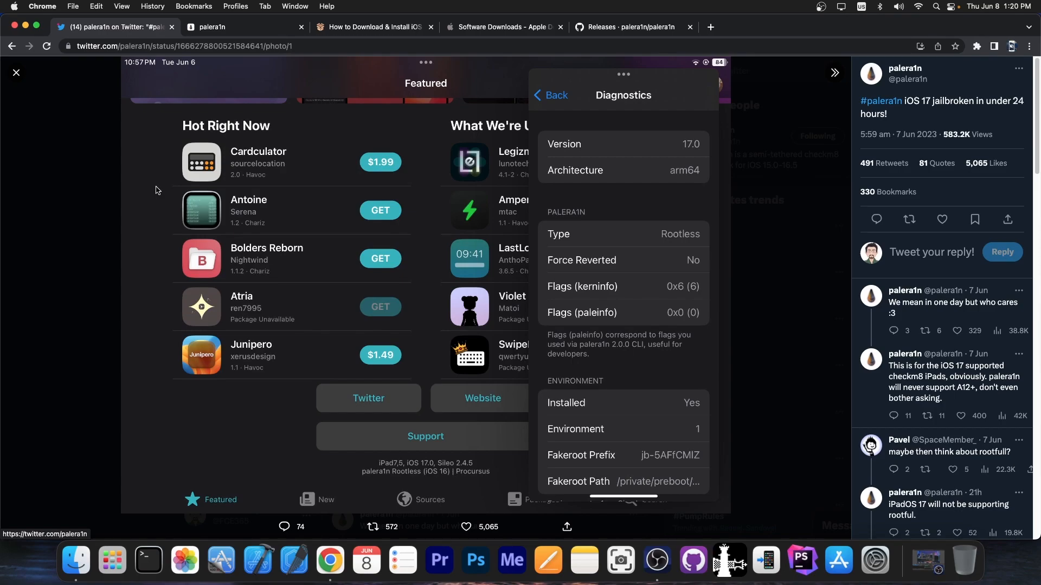
{"action": "mouse_move", "coordinate": [271, 177]}
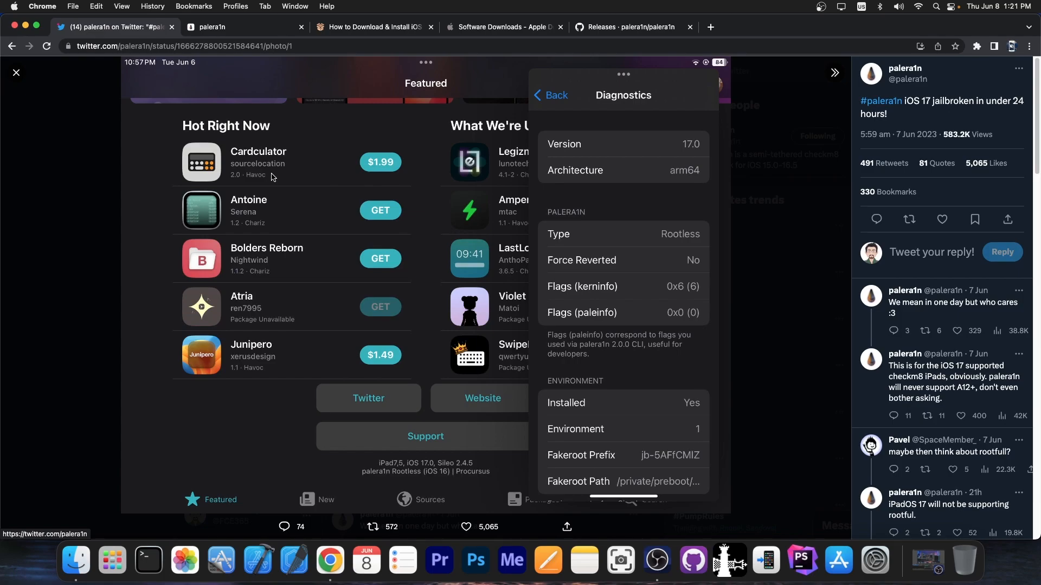
{"action": "mouse_move", "coordinate": [269, 177]}
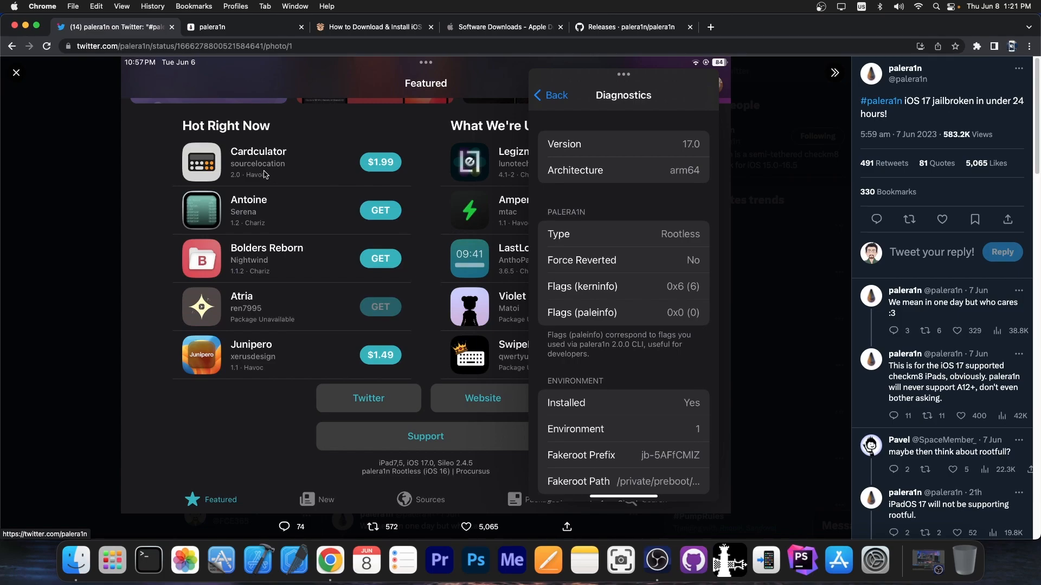
{"action": "left_click", "coordinate": [16, 74]}
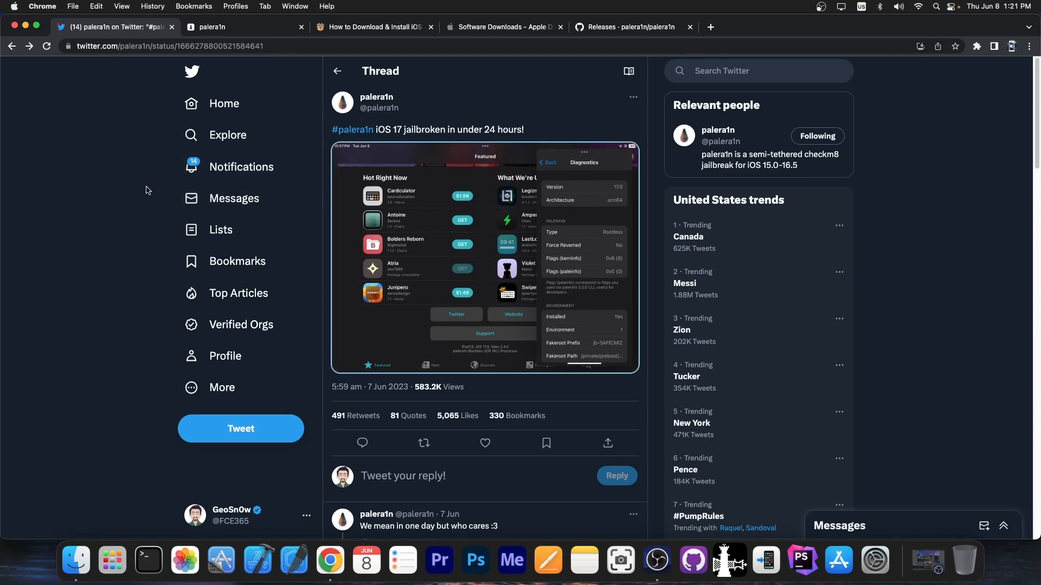
{"action": "mouse_move", "coordinate": [135, 204]}
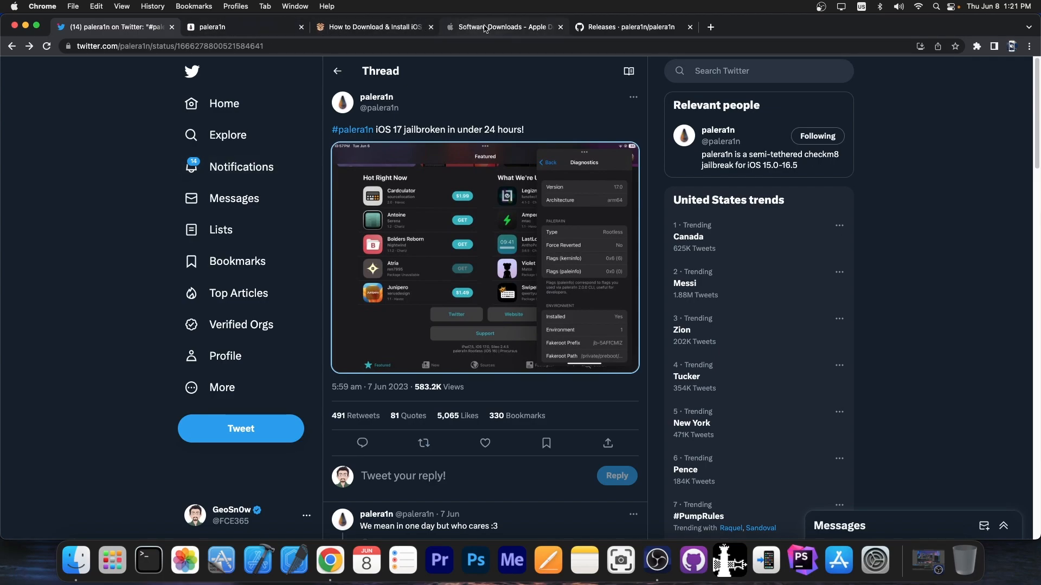
Browse Apple's software downloads page for the iOS 17 beta.
{"action": "left_click", "coordinate": [502, 26]}
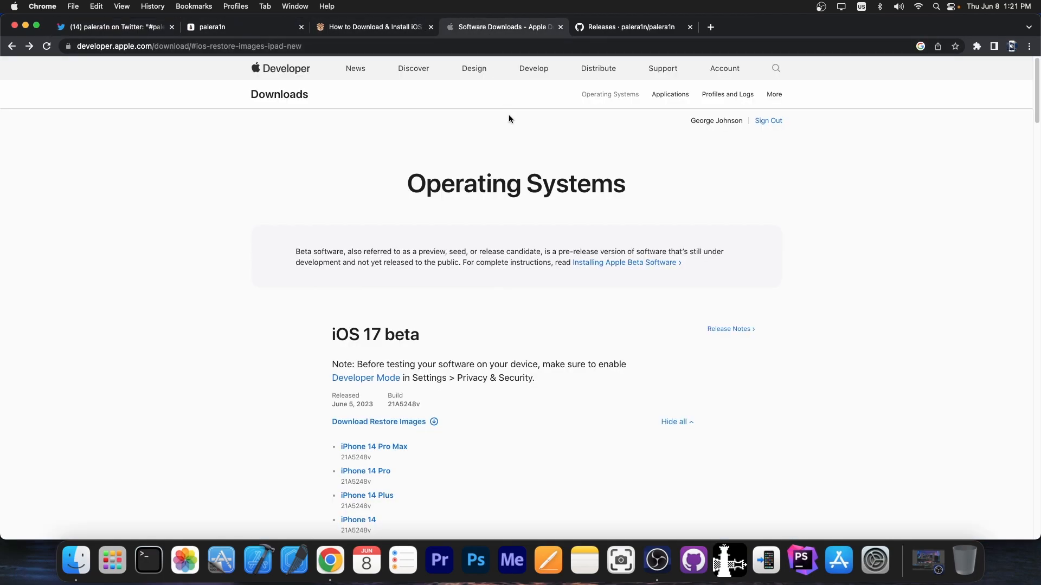
{"action": "scroll", "scroll_direction": "down", "scroll_amount": 3}
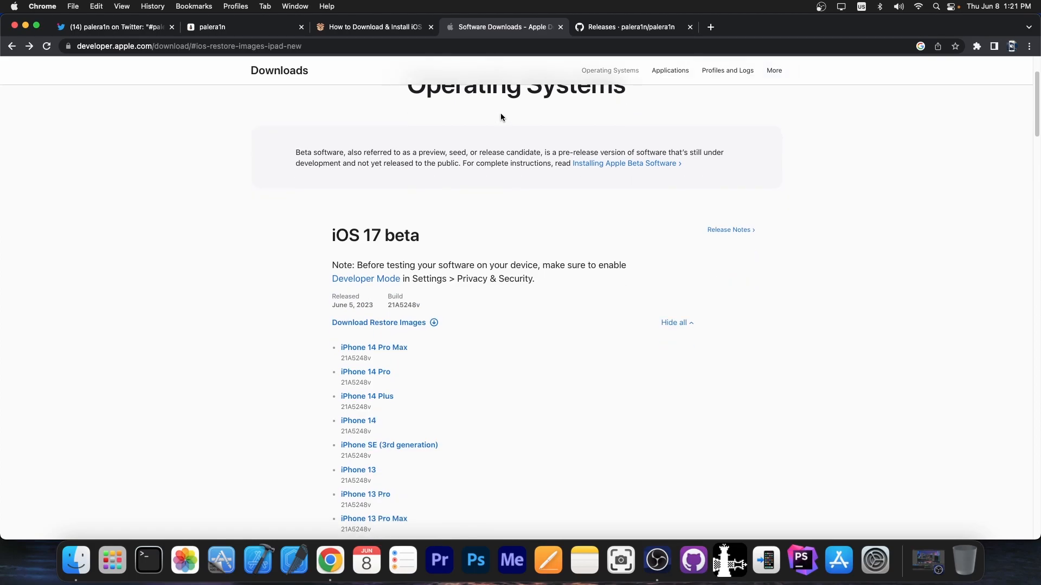
{"action": "scroll", "scroll_direction": "up", "scroll_amount": 3}
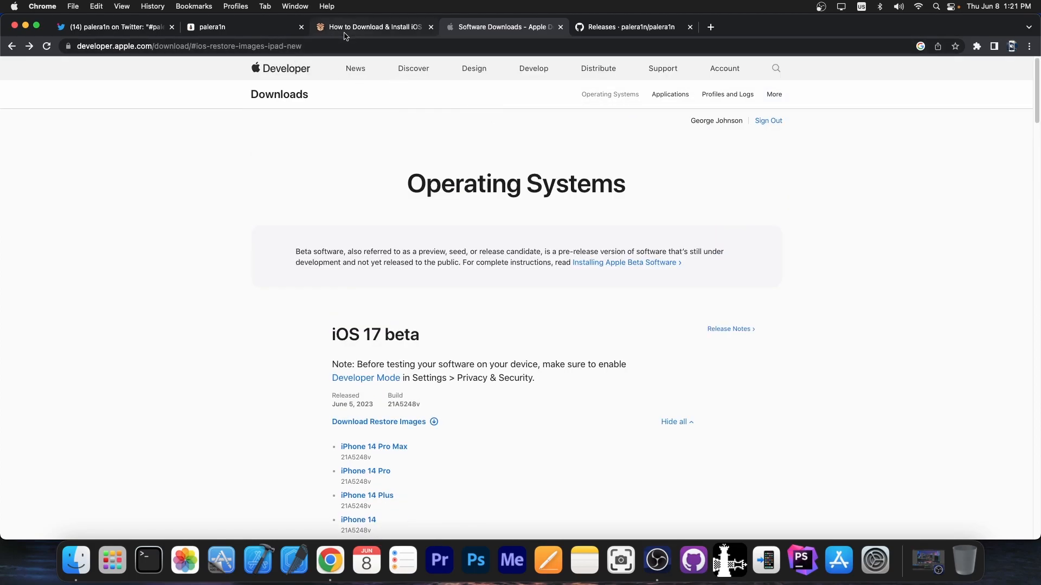
Scroll through the iDevice Central article on installing the iOS 17 beta.
{"action": "left_click", "coordinate": [372, 26]}
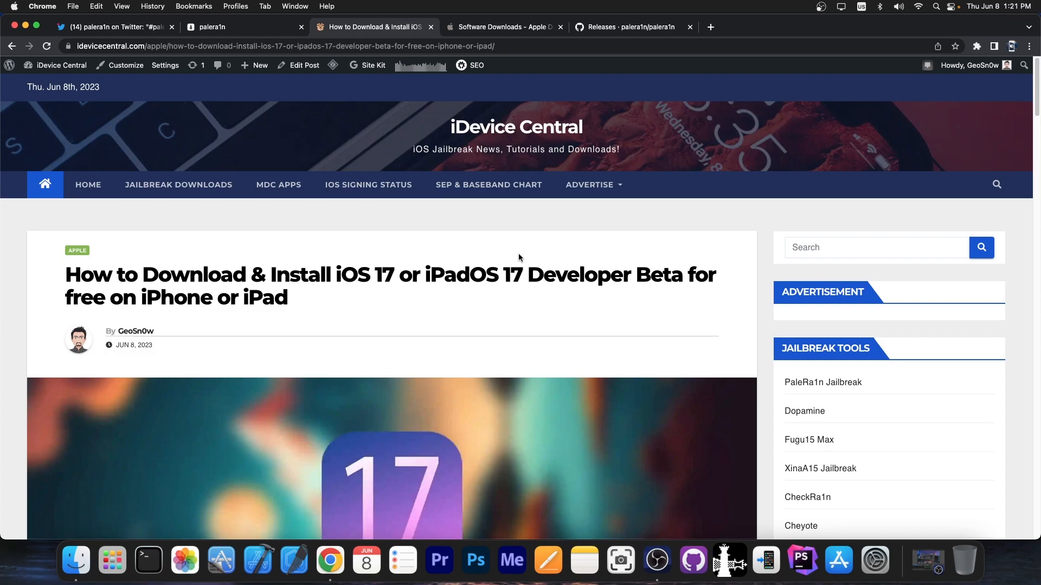
{"action": "scroll", "scroll_direction": "down", "scroll_amount": 3}
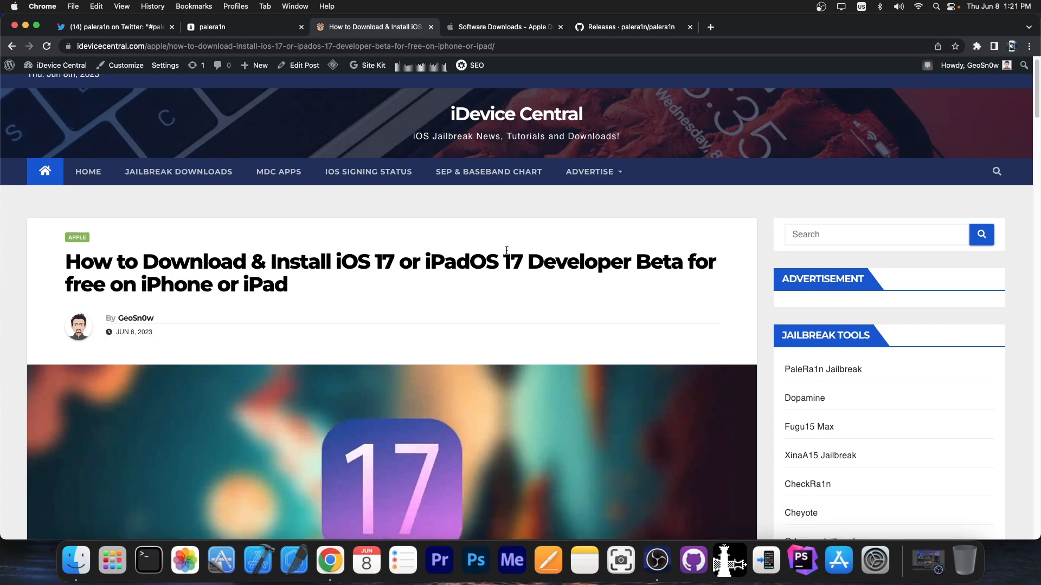
{"action": "mouse_move", "coordinate": [505, 265]}
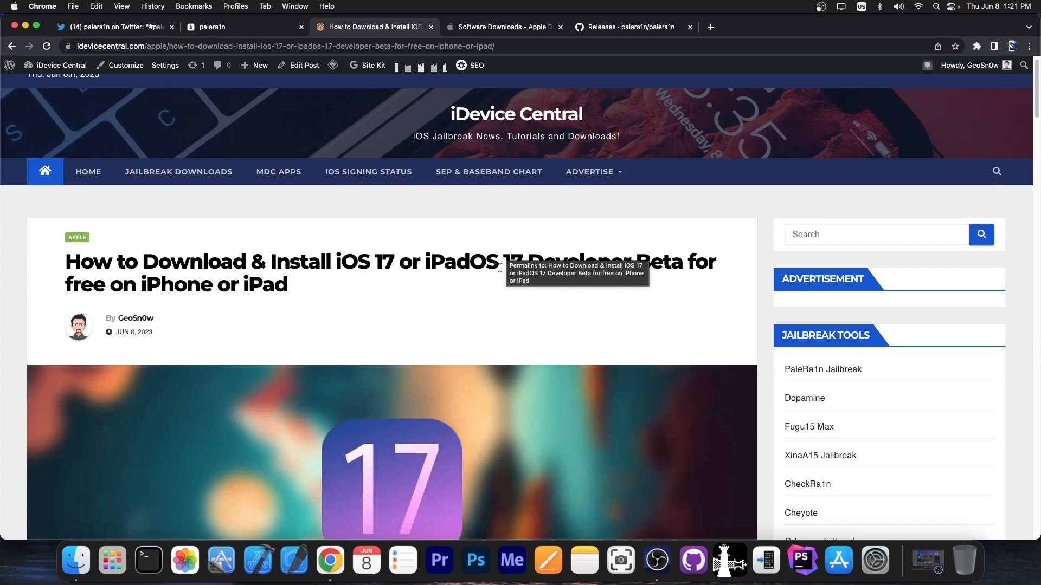
{"action": "scroll", "scroll_direction": "down", "scroll_amount": 3}
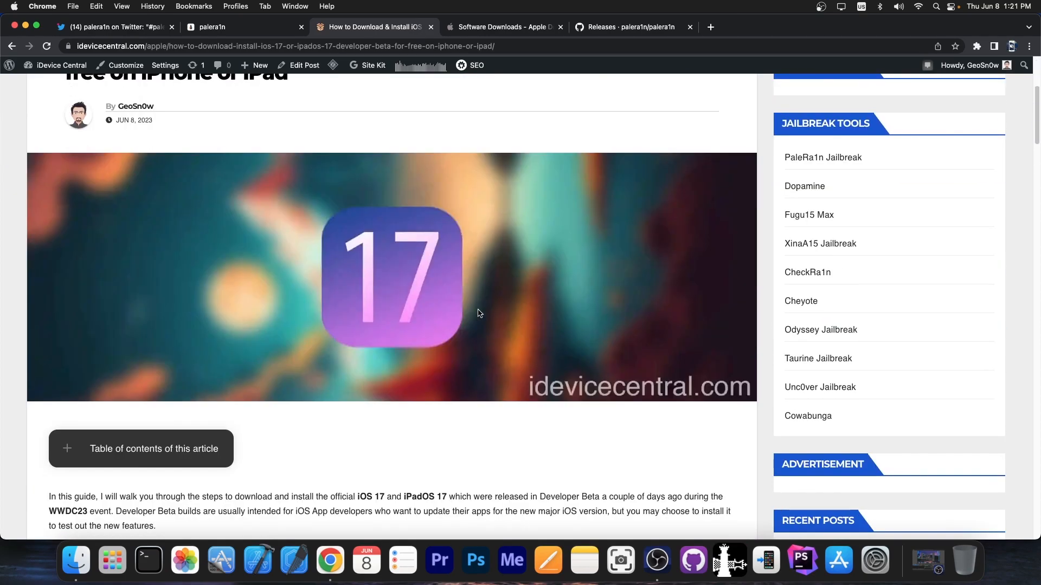
{"action": "scroll", "scroll_direction": "down", "scroll_amount": 3}
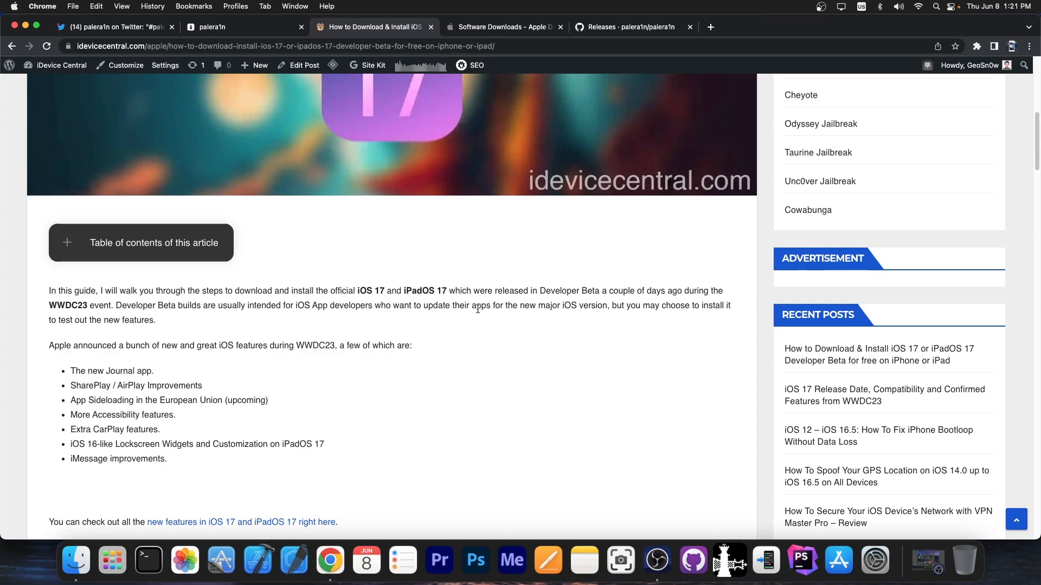
Recheck Apple's beta downloads, then scroll the article to its iOS 17 compatible devices list.
{"action": "left_click", "coordinate": [503, 26]}
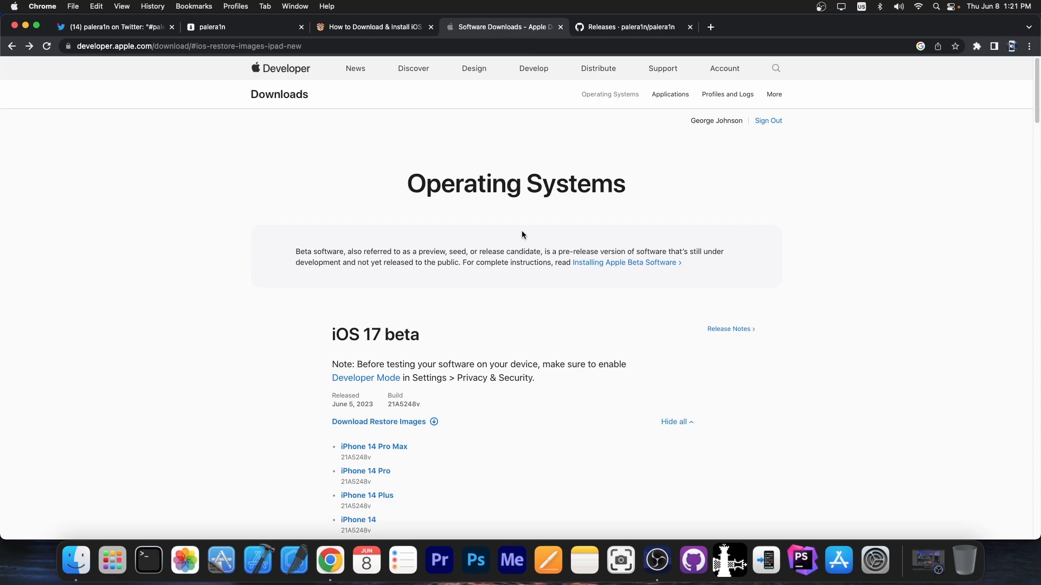
{"action": "scroll", "scroll_direction": "down", "scroll_amount": 3}
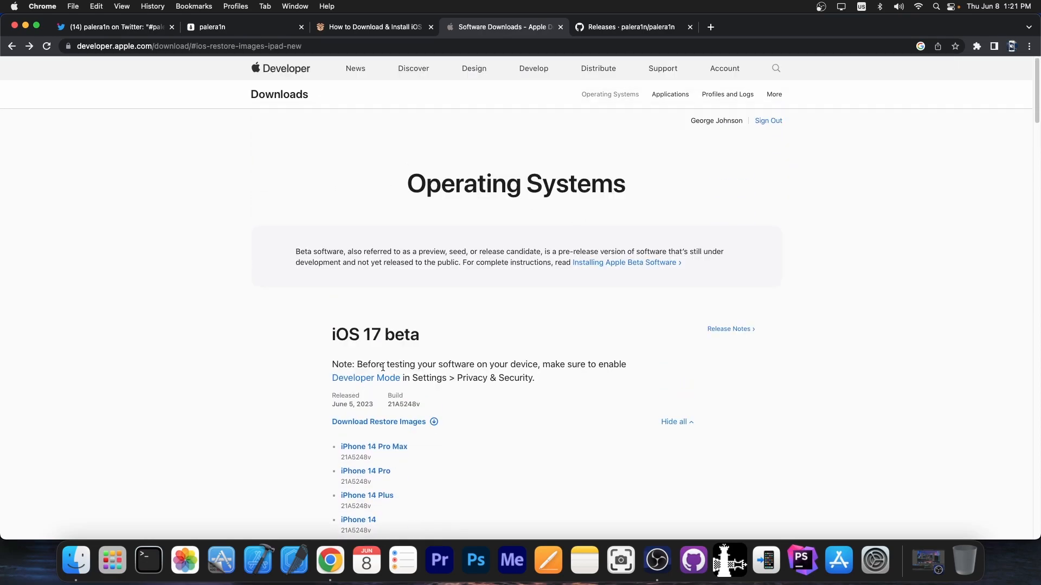
{"action": "left_click", "coordinate": [372, 27]}
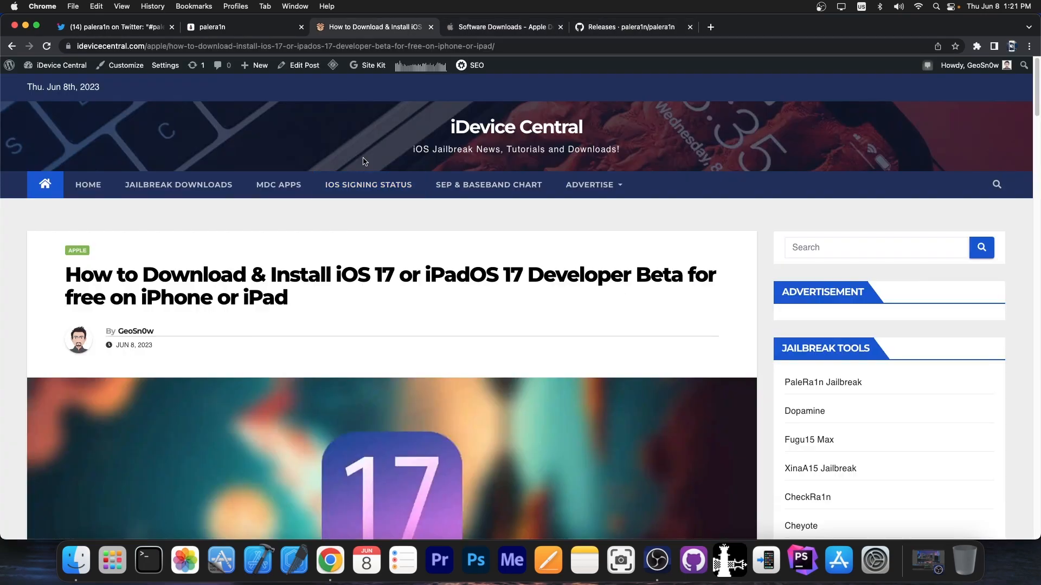
{"action": "scroll", "scroll_direction": "down", "scroll_amount": 3}
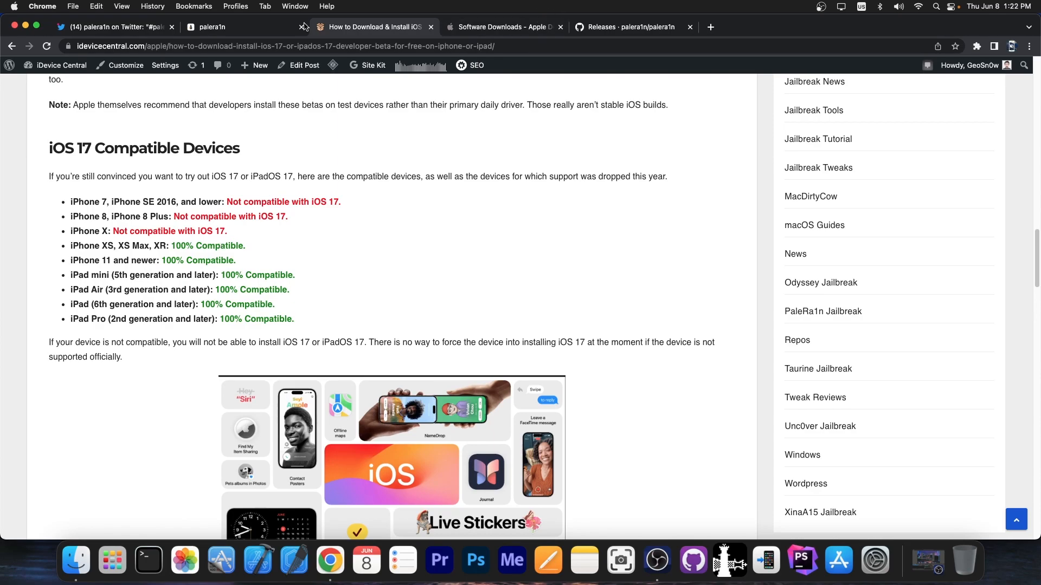
Switch to the palera1n website tab, then to the Twitter tab's enlarged photo.
{"action": "left_click", "coordinate": [213, 26]}
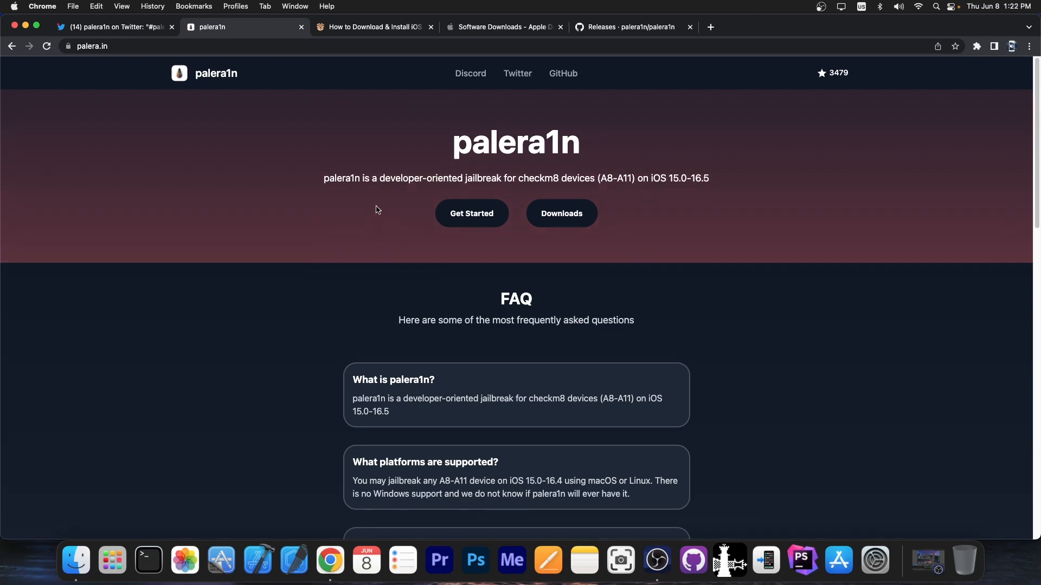
{"action": "mouse_move", "coordinate": [362, 207]}
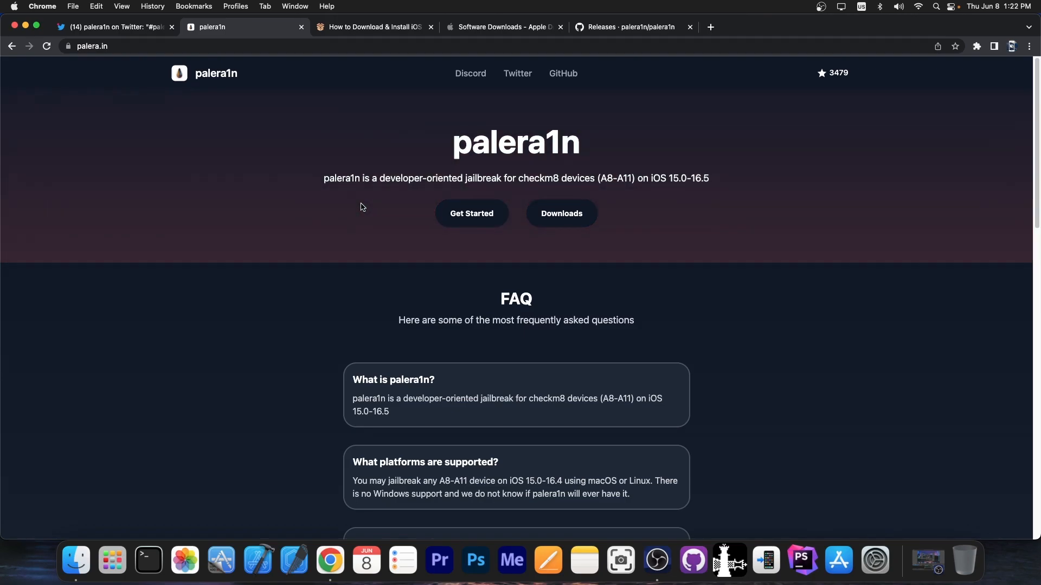
{"action": "left_click", "coordinate": [116, 27]}
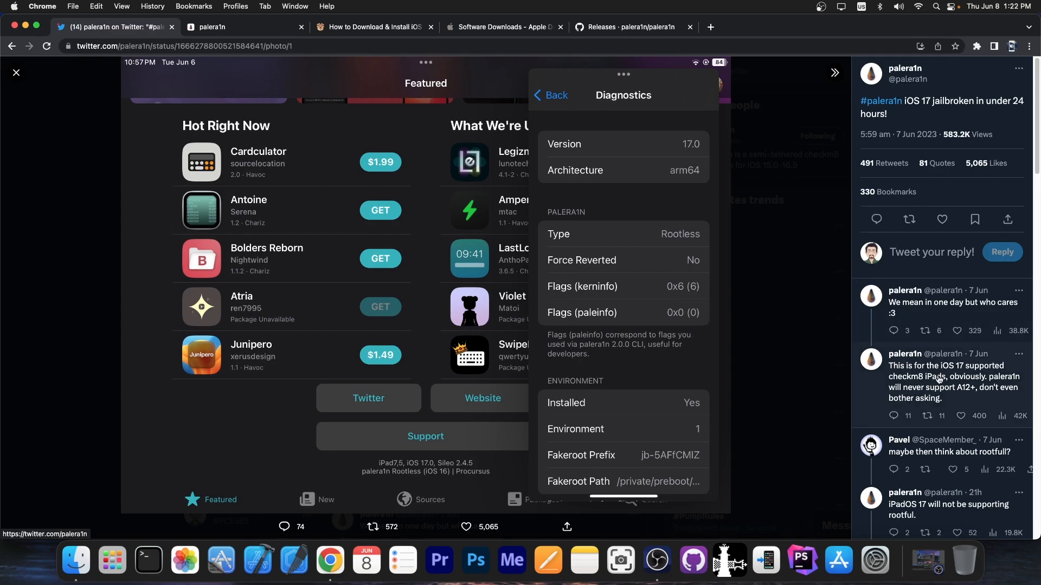
Scroll through the replies to palera1n's iOS 17 jailbreak tweet in the photo view.
{"action": "scroll", "scroll_direction": "down", "scroll_amount": 3}
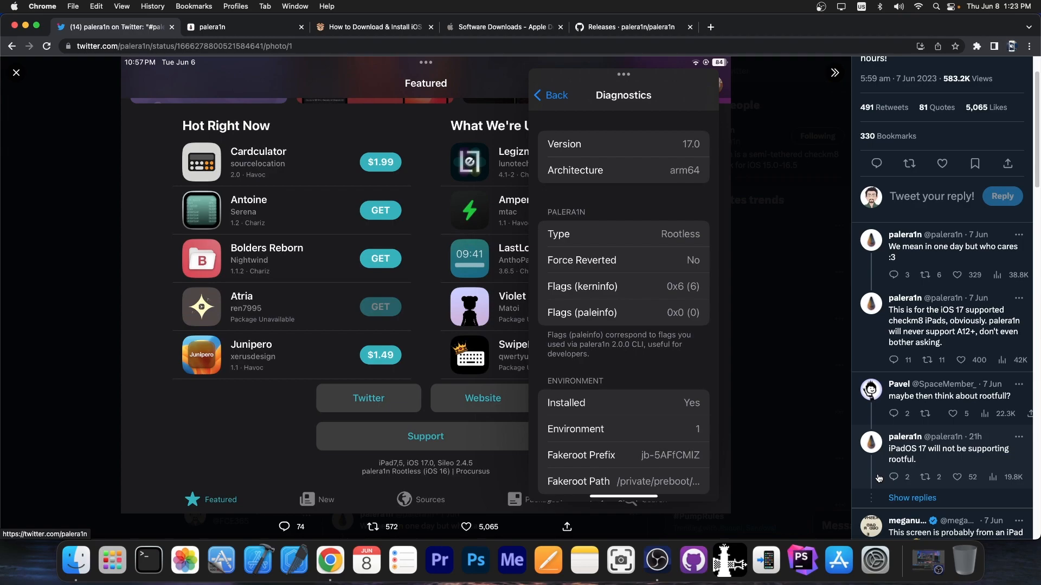
{"action": "scroll", "scroll_direction": "down", "scroll_amount": 3}
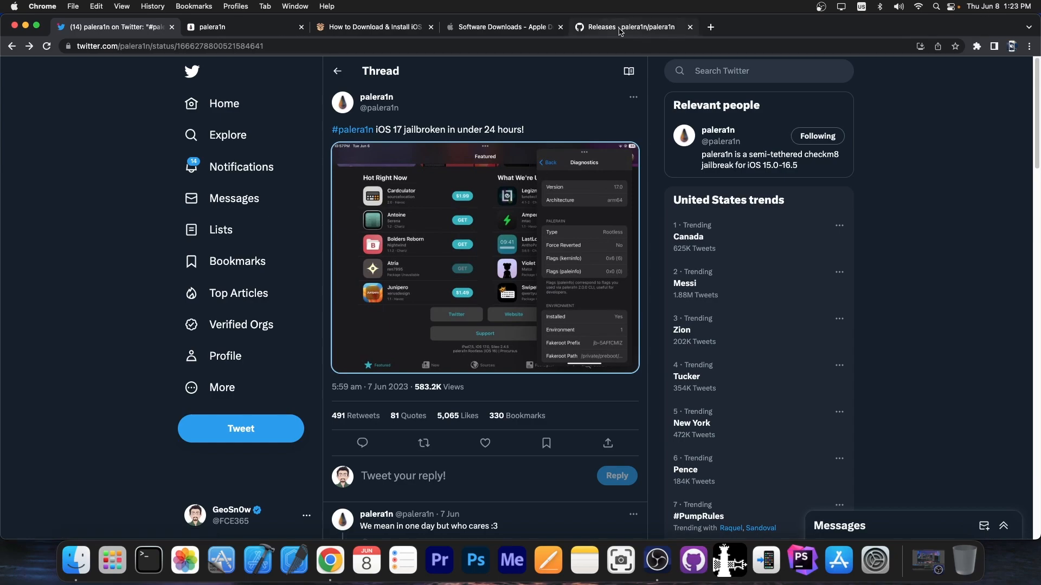
Review palera1n's v2.0.0 beta 7 release notes on GitHub, then return to the iOS 17 article.
{"action": "left_click", "coordinate": [624, 27]}
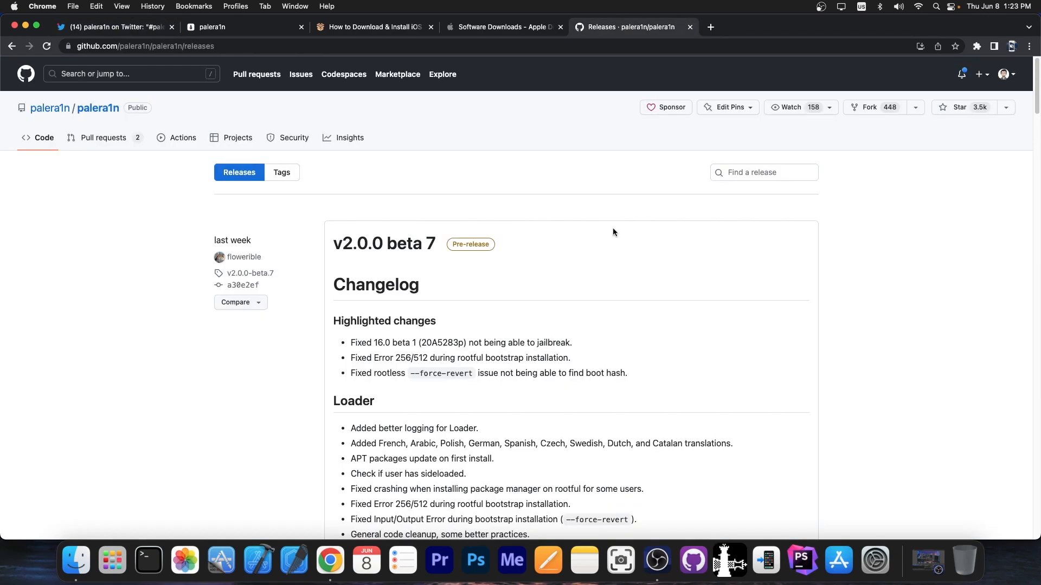
{"action": "mouse_move", "coordinate": [396, 22]}
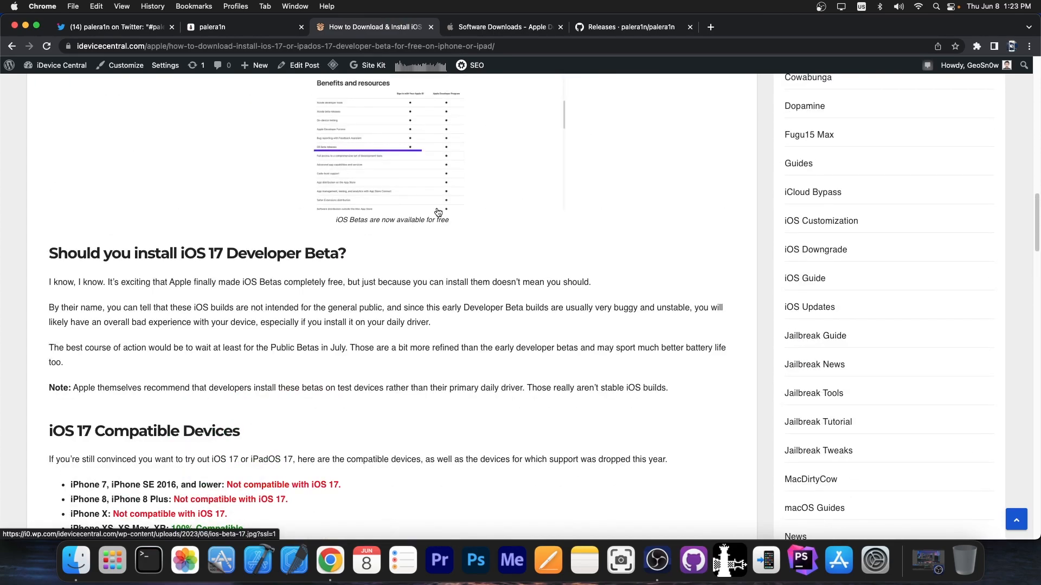
{"action": "scroll", "scroll_direction": "up", "scroll_amount": 3}
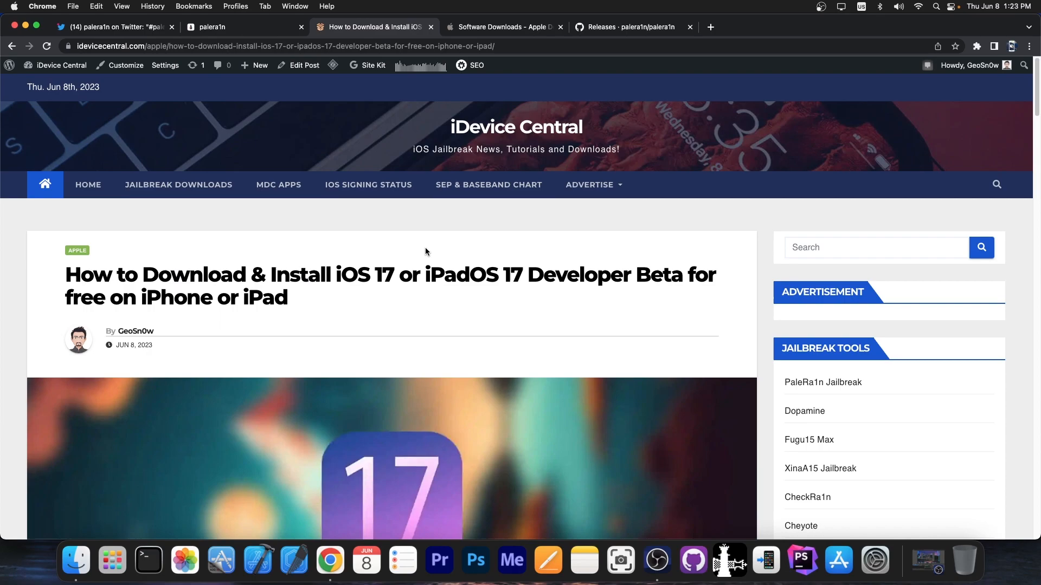
{"action": "left_click", "coordinate": [503, 27]}
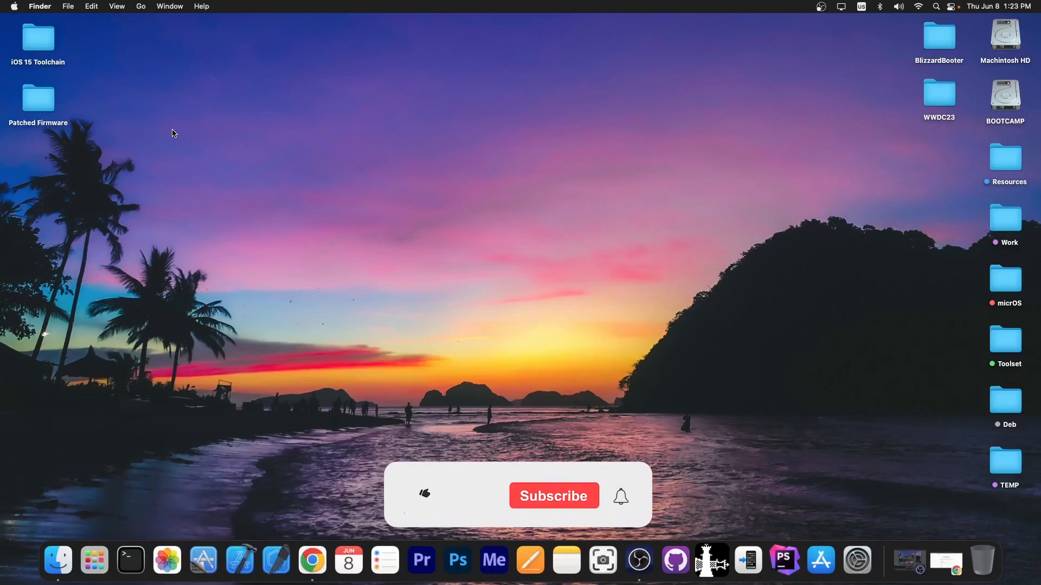
{"action": "left_click", "coordinate": [423, 495]}
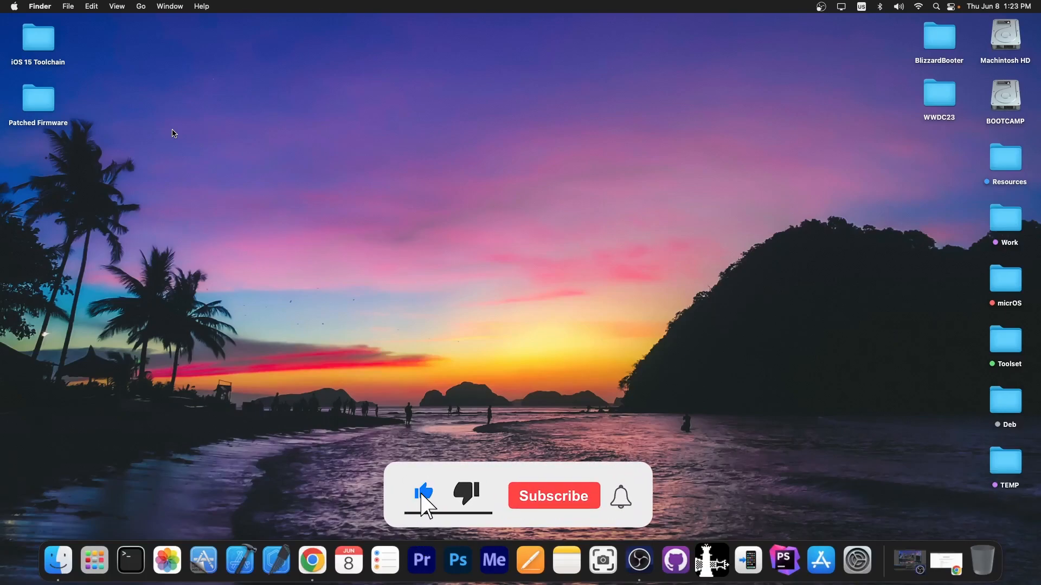